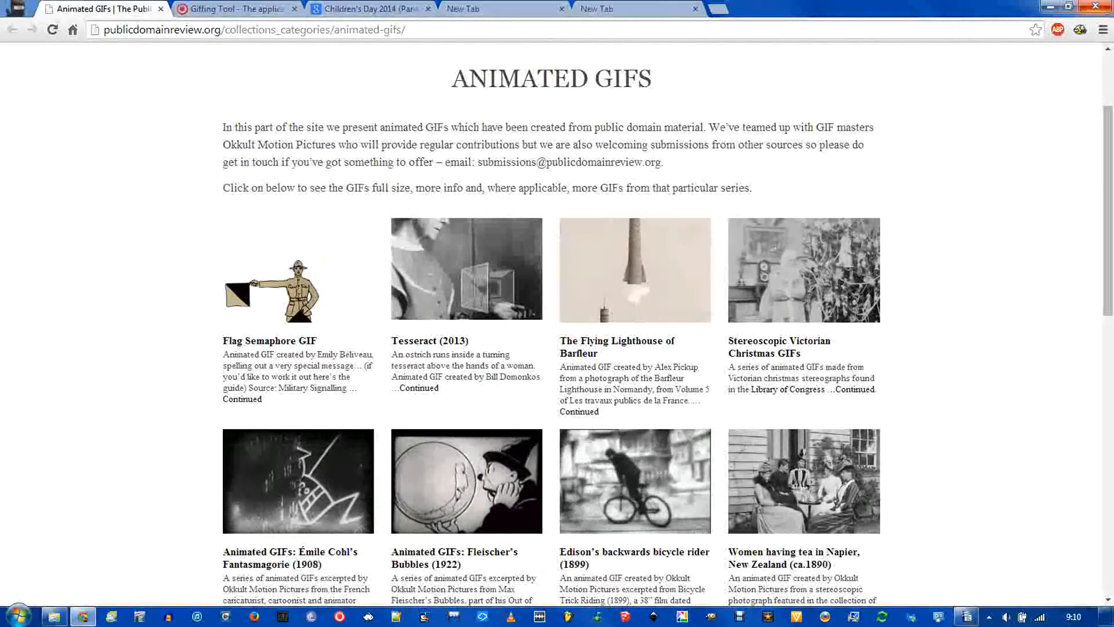
Switch to the Giffing Tool website in Chrome and go to its Download section
click(237, 8)
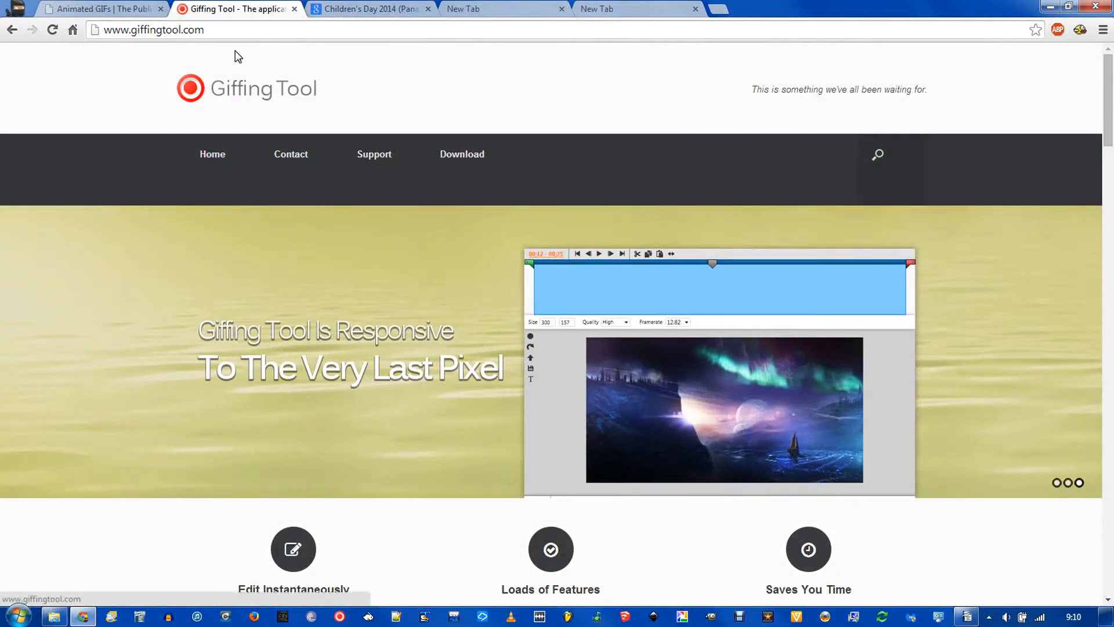
click(154, 29)
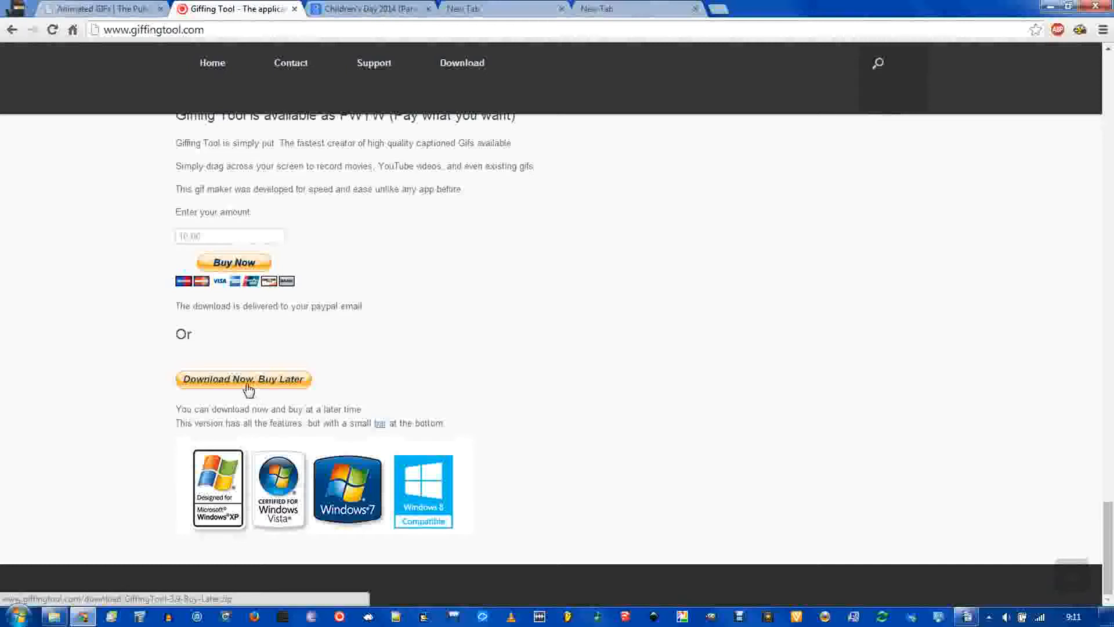
Download the free buy-later zip to the Gif folder, extract it with WinRAR Extract Here, and launch GiffingTool
click(244, 379)
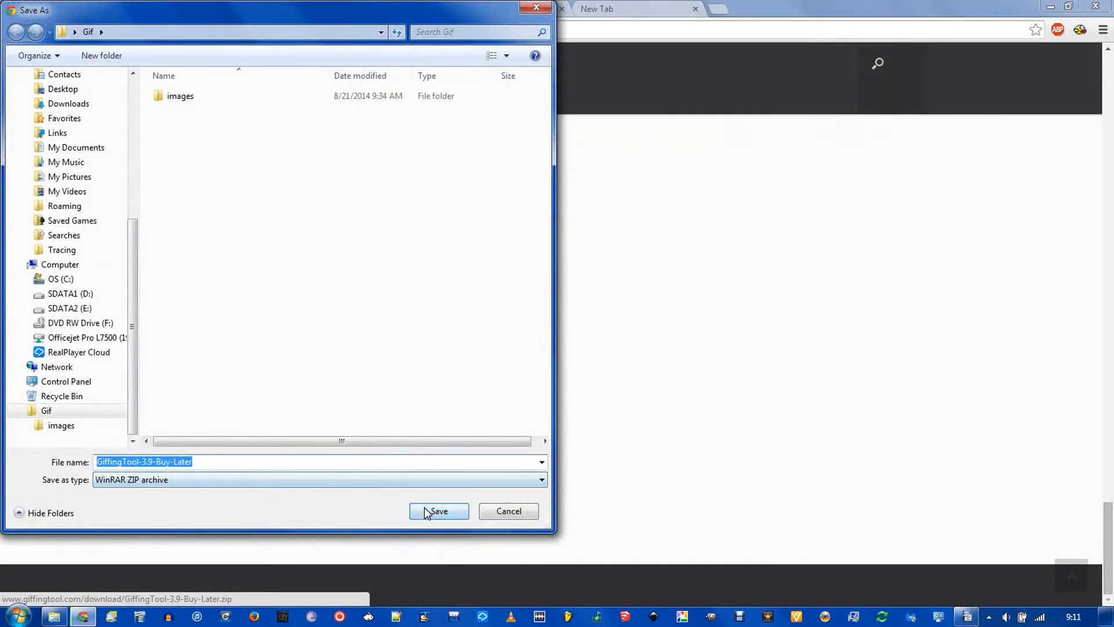
click(439, 511)
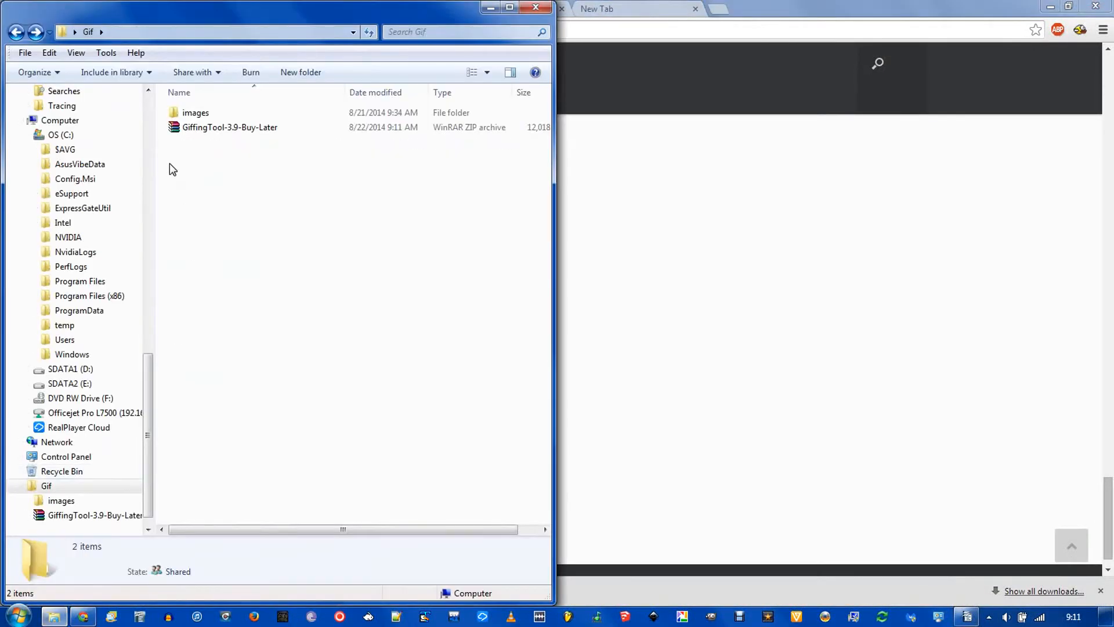
right_click(230, 128)
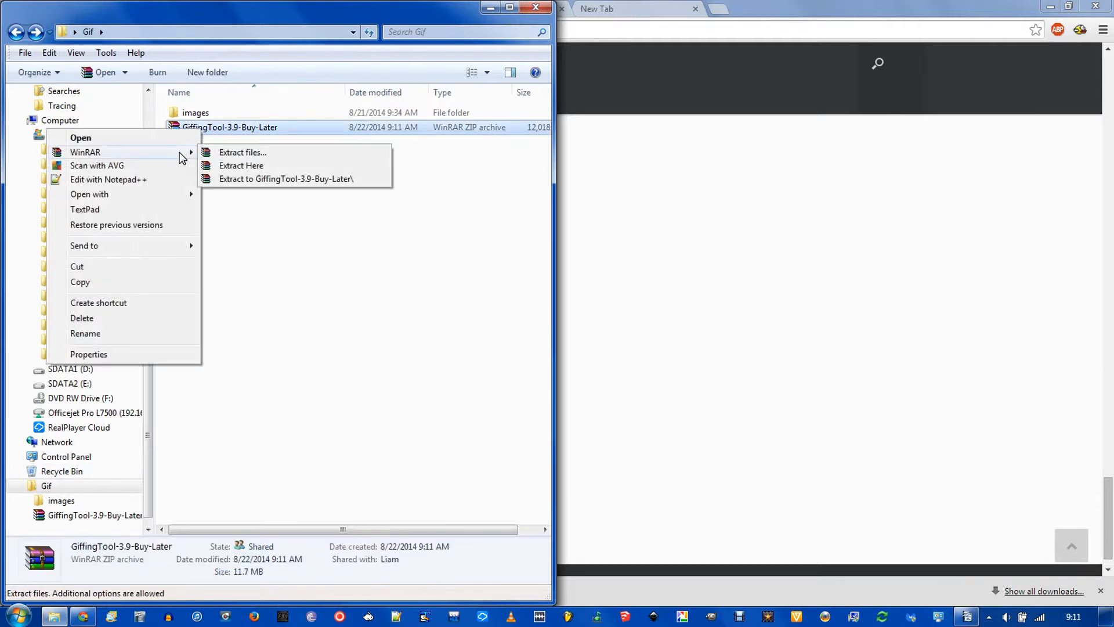
click(241, 166)
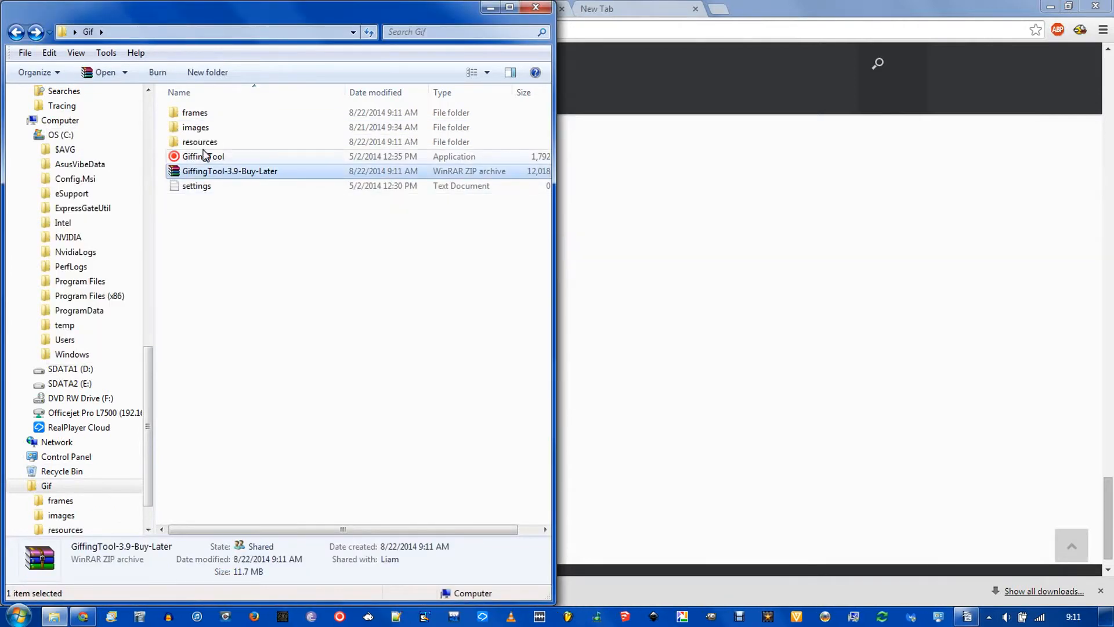
double_click(203, 157)
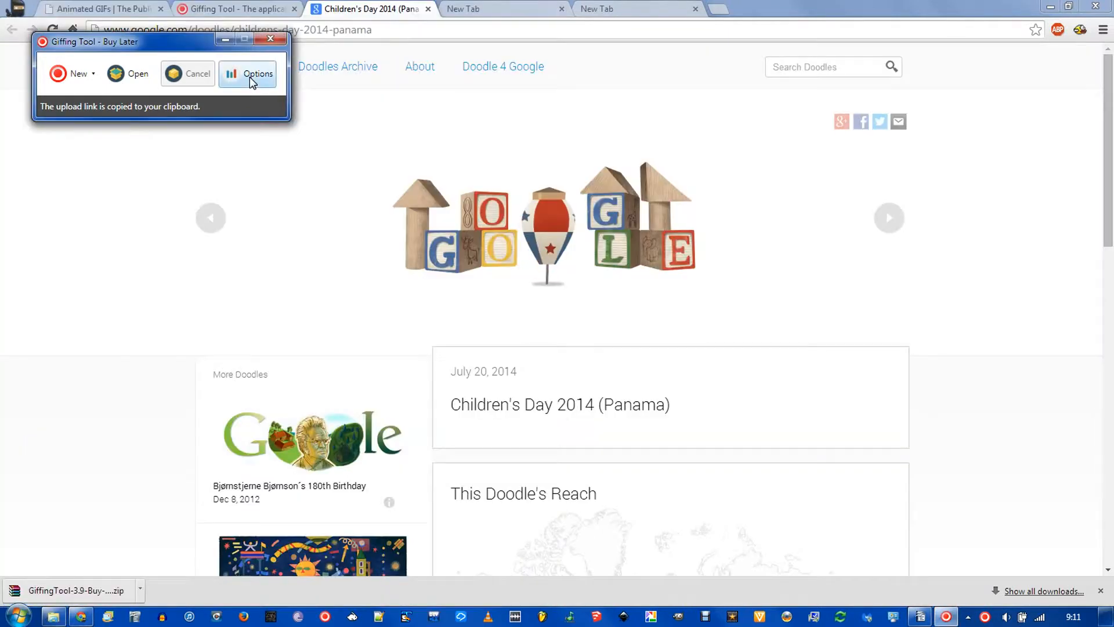
In the tool's Options, raise the framerate from 10 to 30.00 and save the settings
click(247, 73)
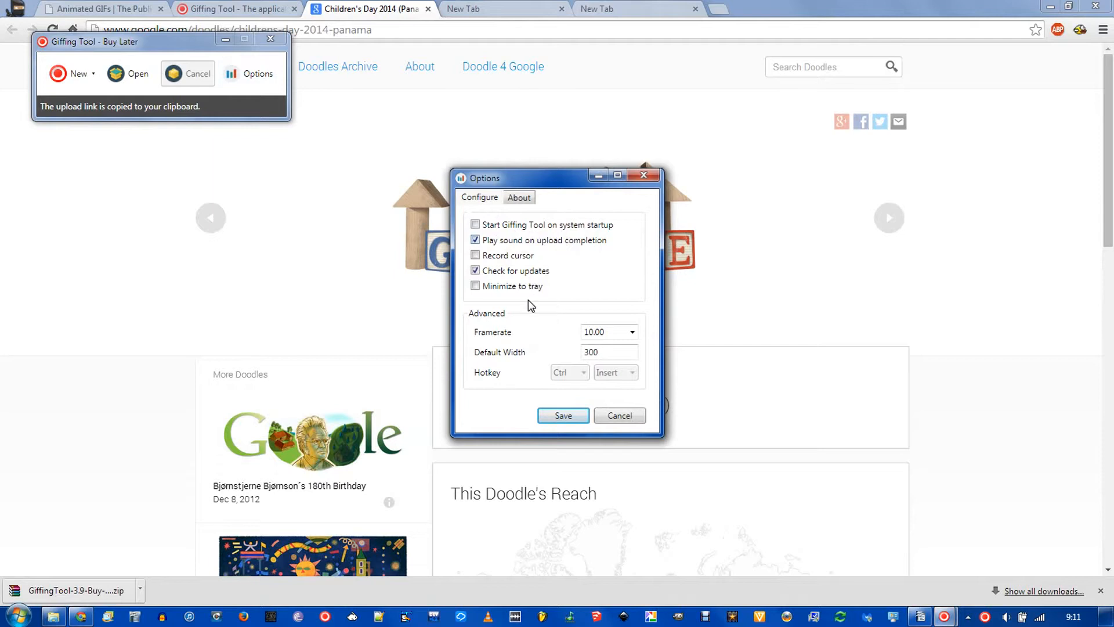
click(630, 332)
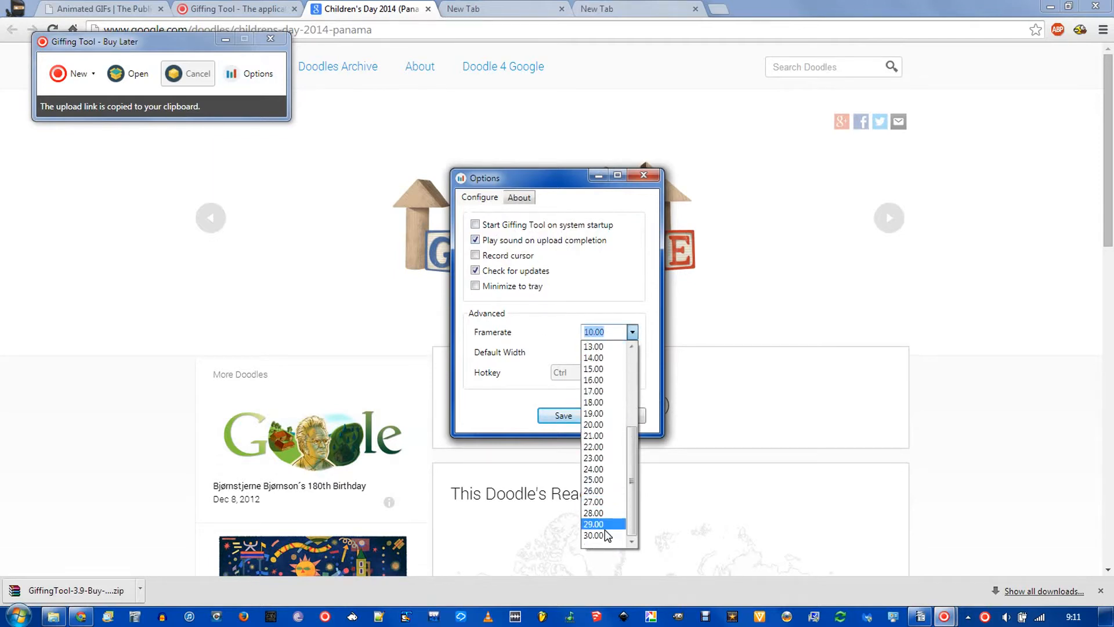
click(593, 533)
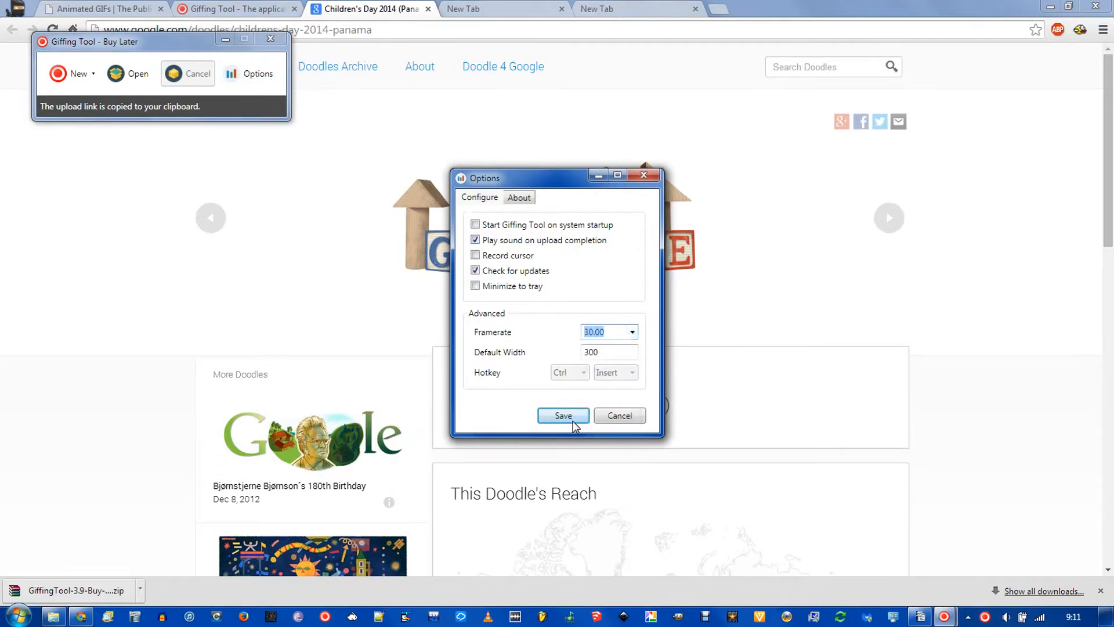
click(563, 416)
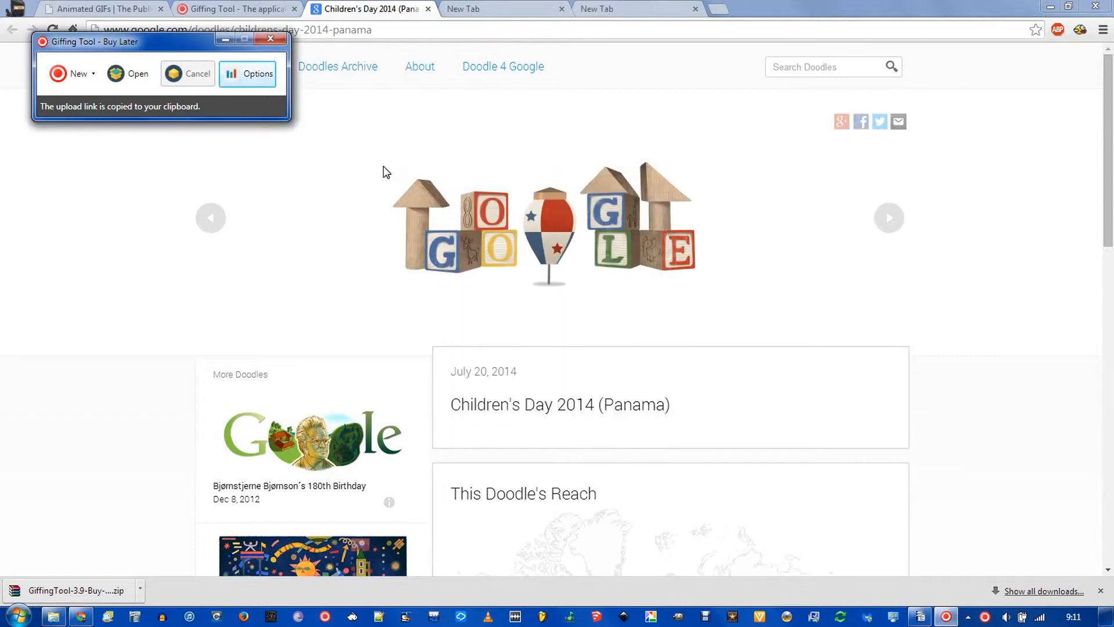
mouse_move(137, 34)
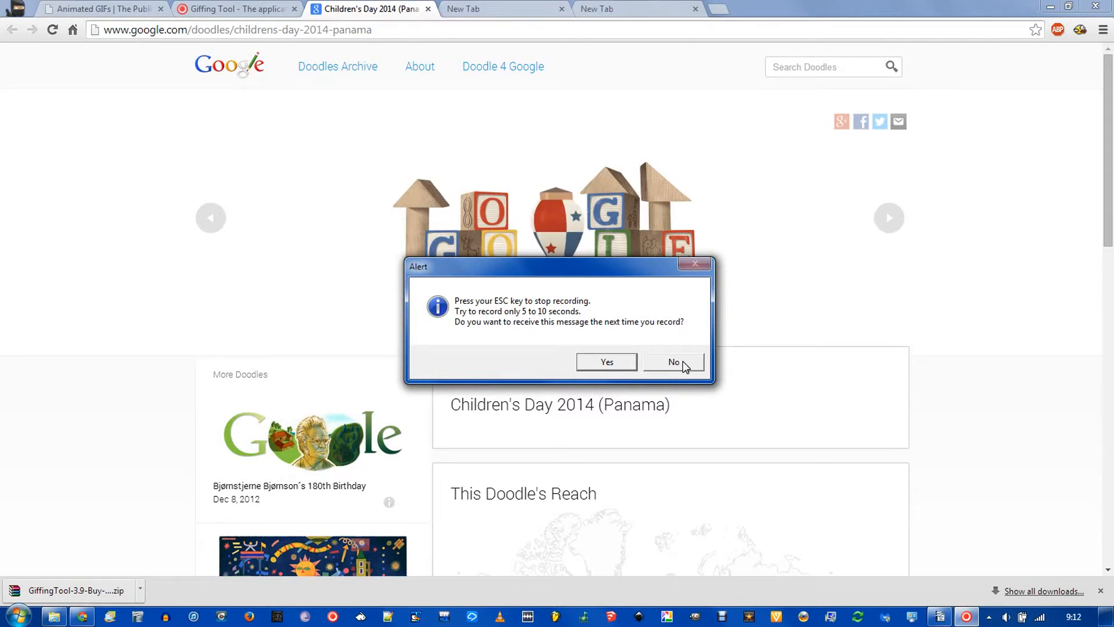
Dismiss the recording alert with No so the doodle capture starts
click(672, 363)
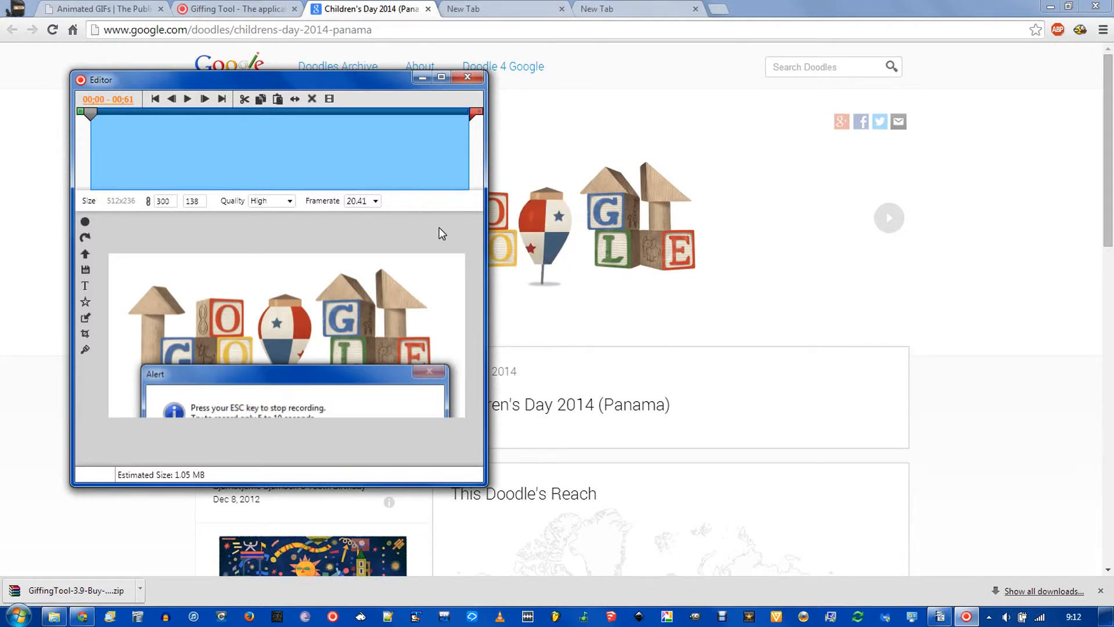
mouse_move(416, 258)
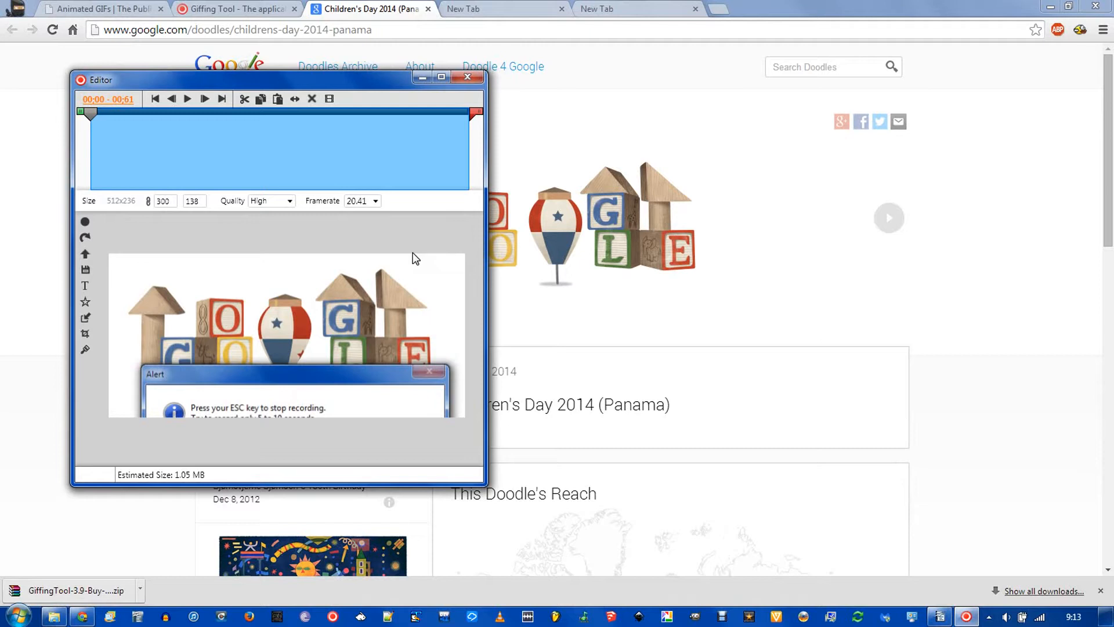
Play and stop the clip, then move the left green trim handle to cut the alert-dialog frames
click(187, 99)
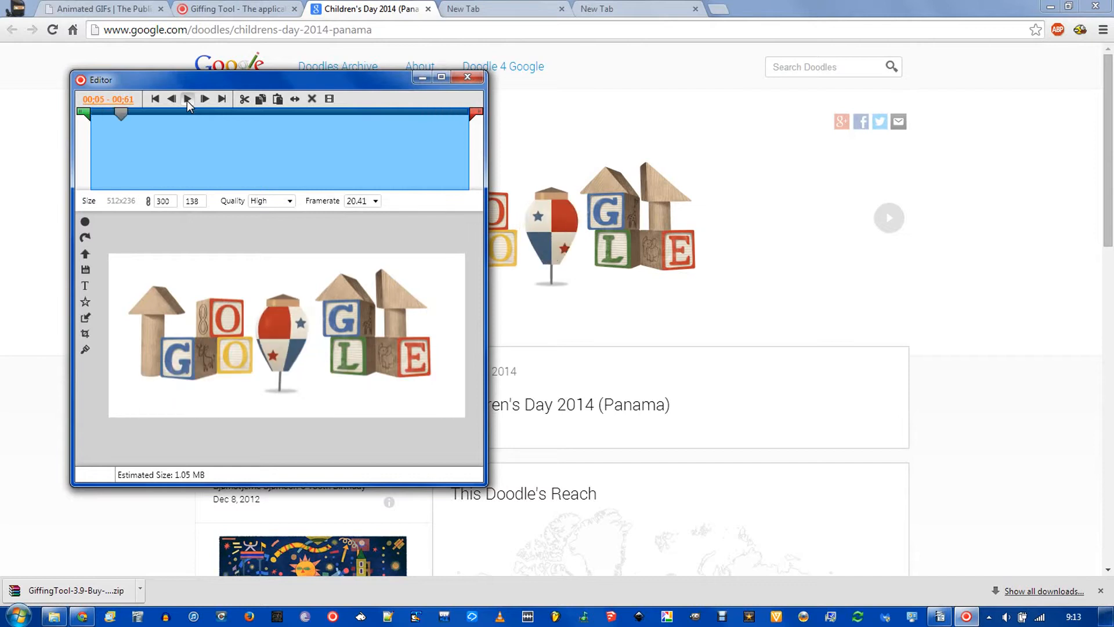
click(155, 98)
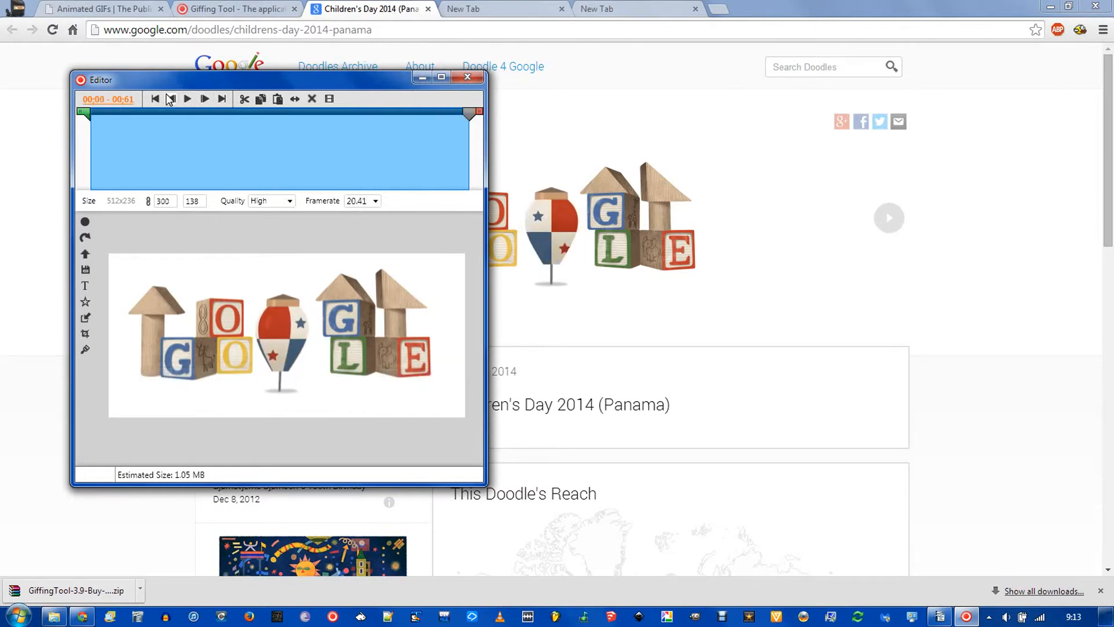
drag(83, 113, 103, 112)
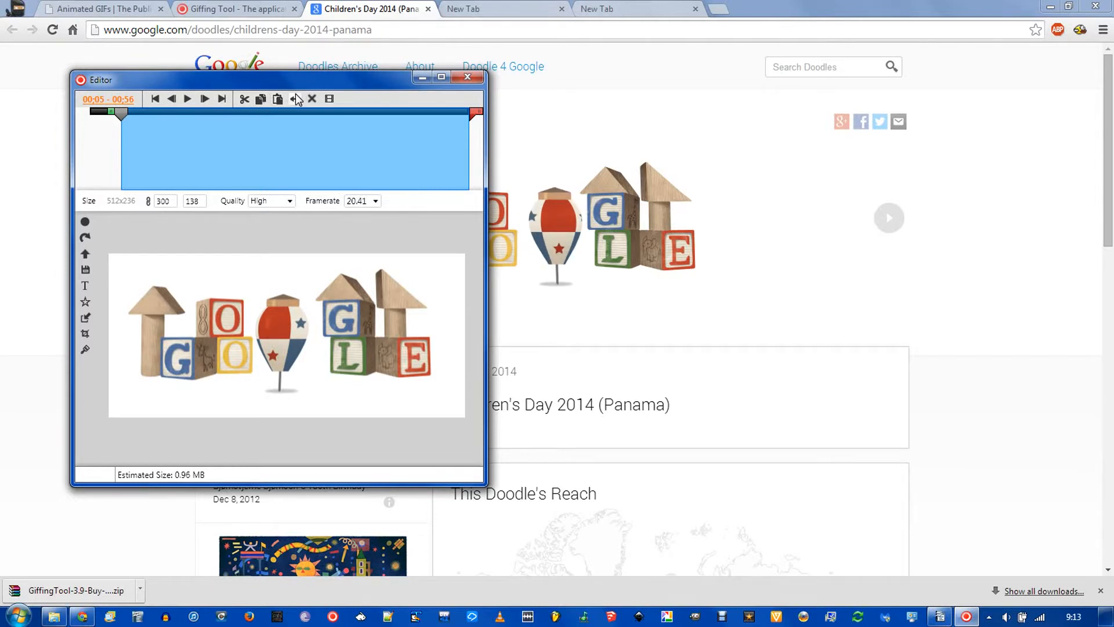
mouse_move(293, 99)
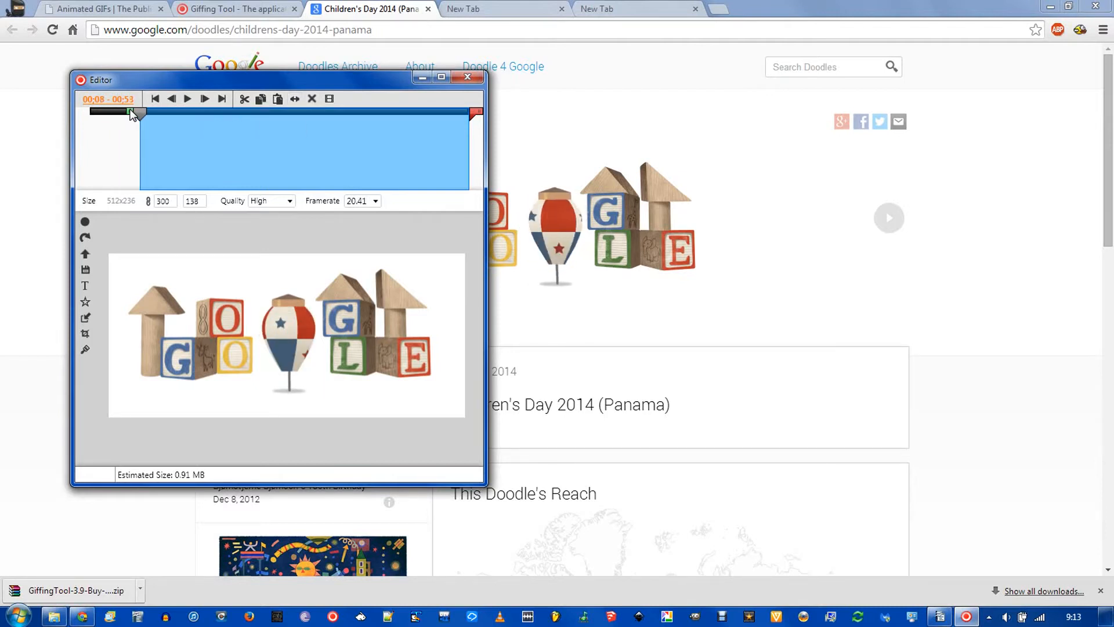
Move the right red trim handle left until the clip is a short loop of about 0.26 MB
drag(131, 114, 305, 114)
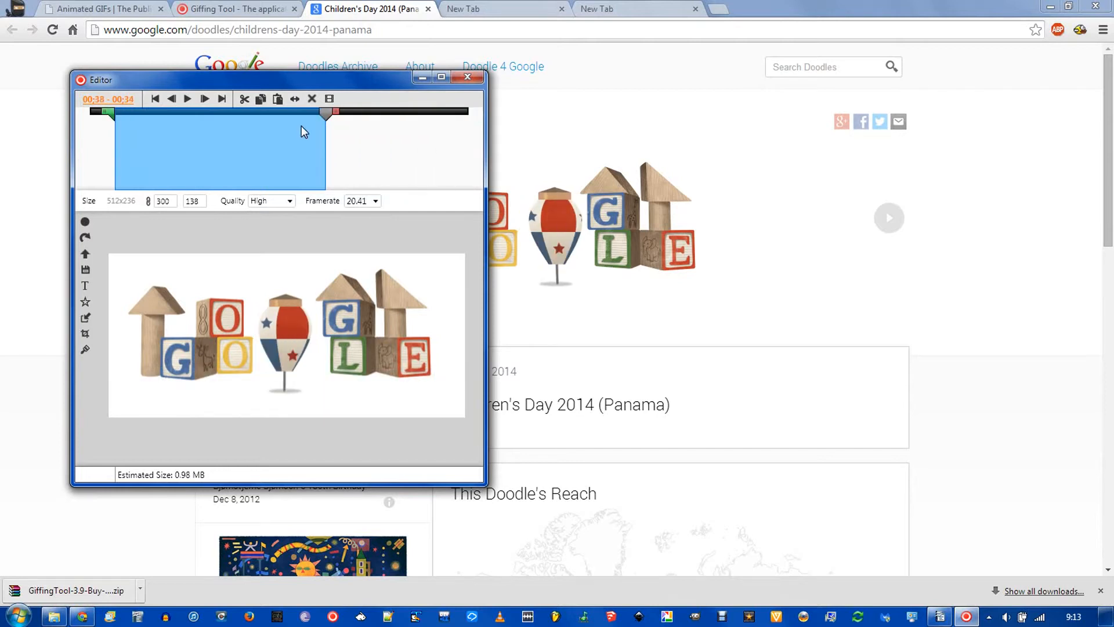
drag(334, 111, 131, 112)
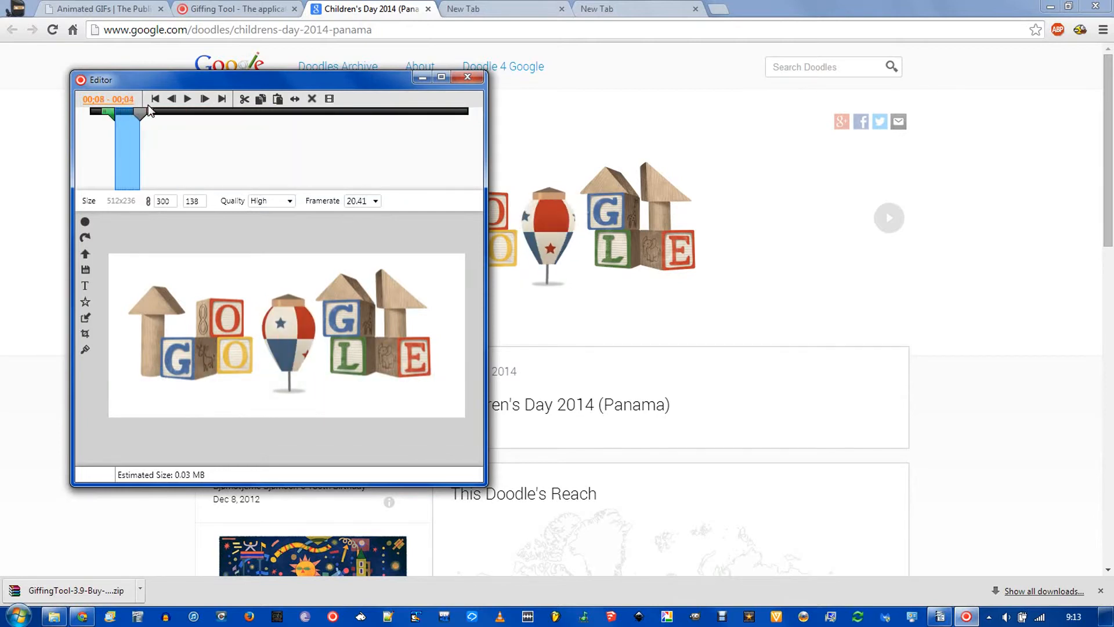
drag(141, 111, 214, 112)
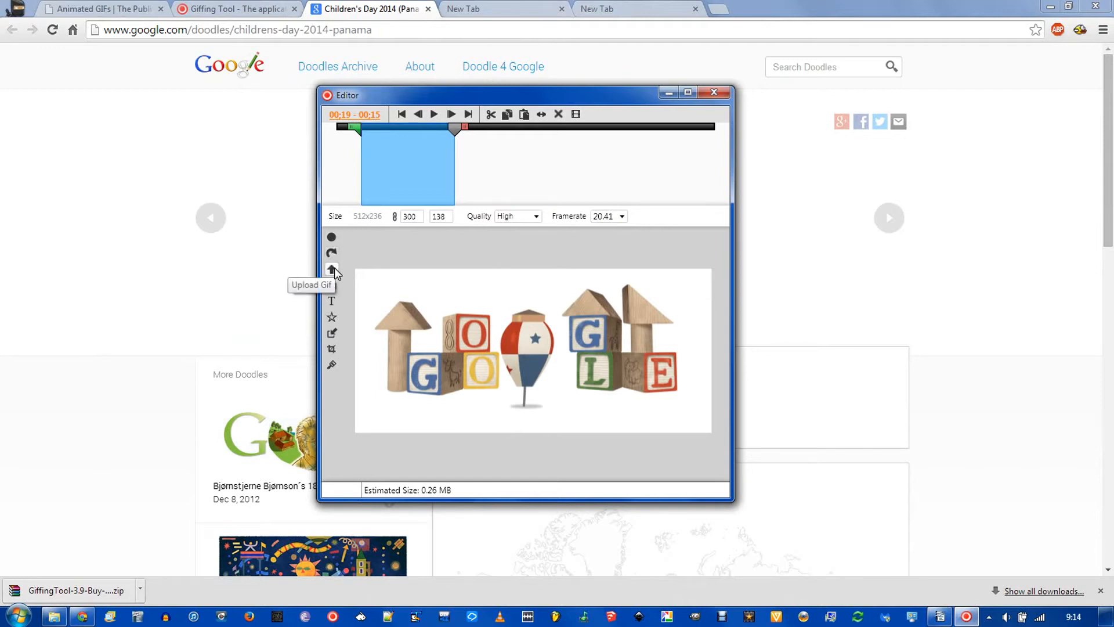
mouse_move(332, 285)
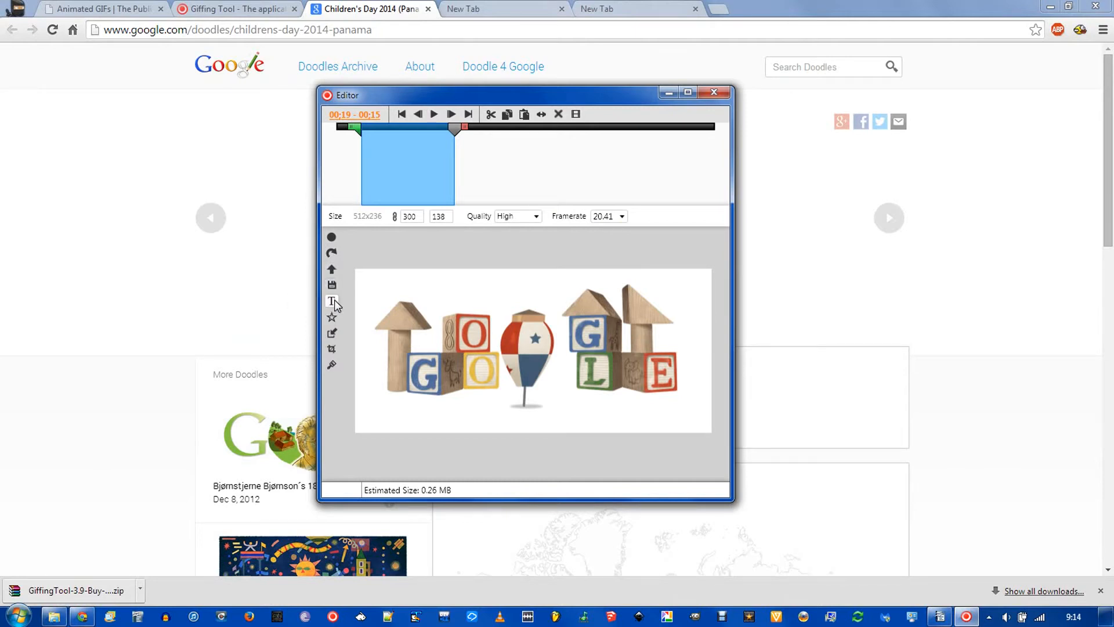
mouse_move(331, 302)
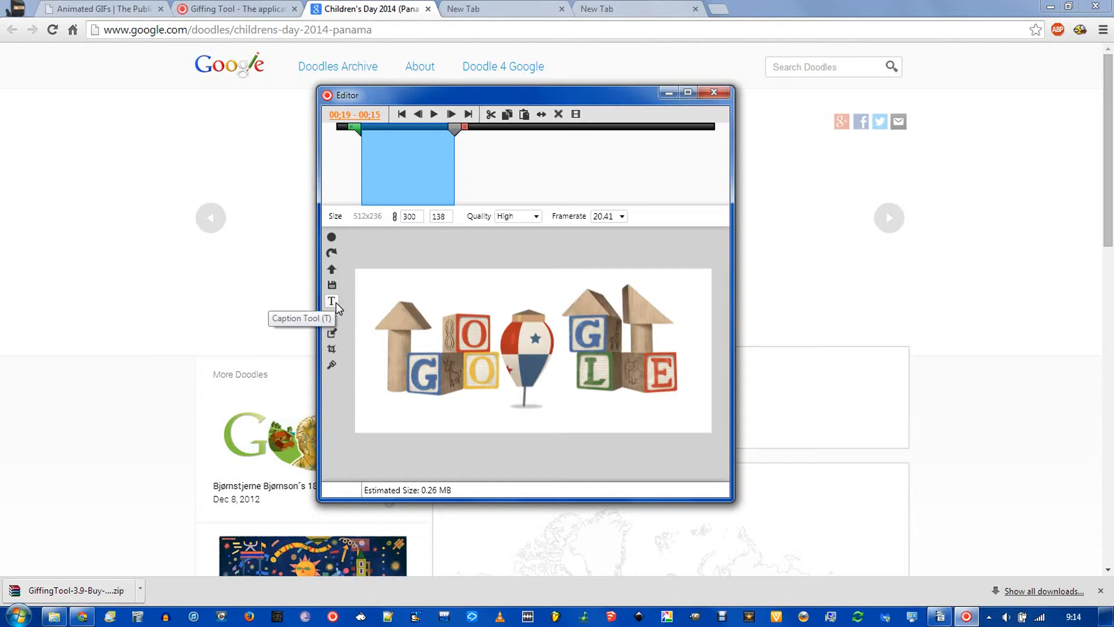
mouse_move(331, 317)
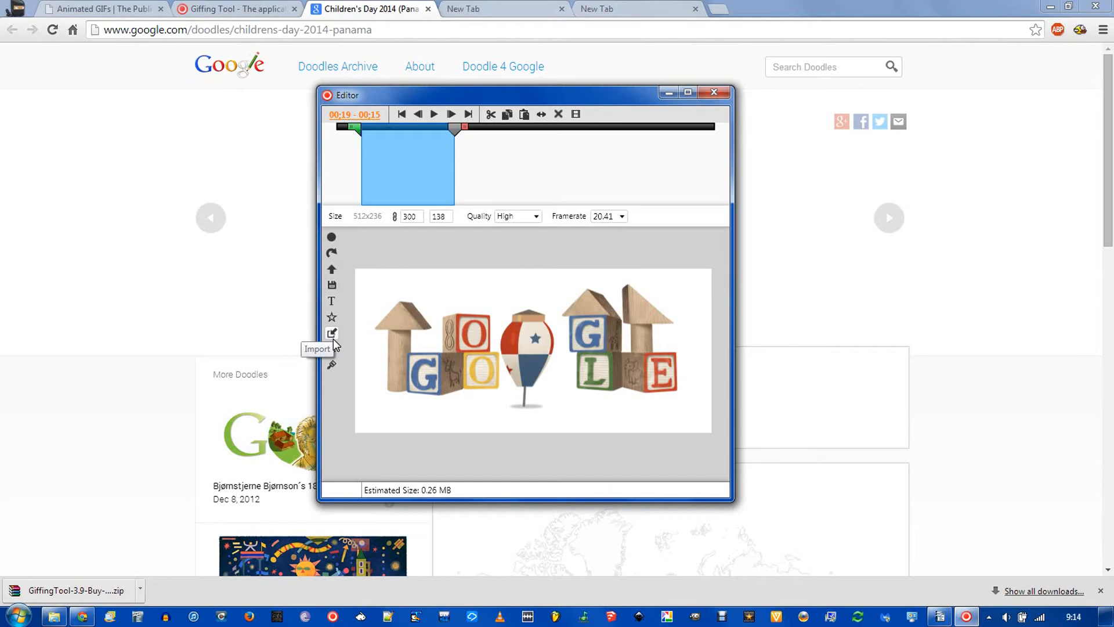
mouse_move(332, 349)
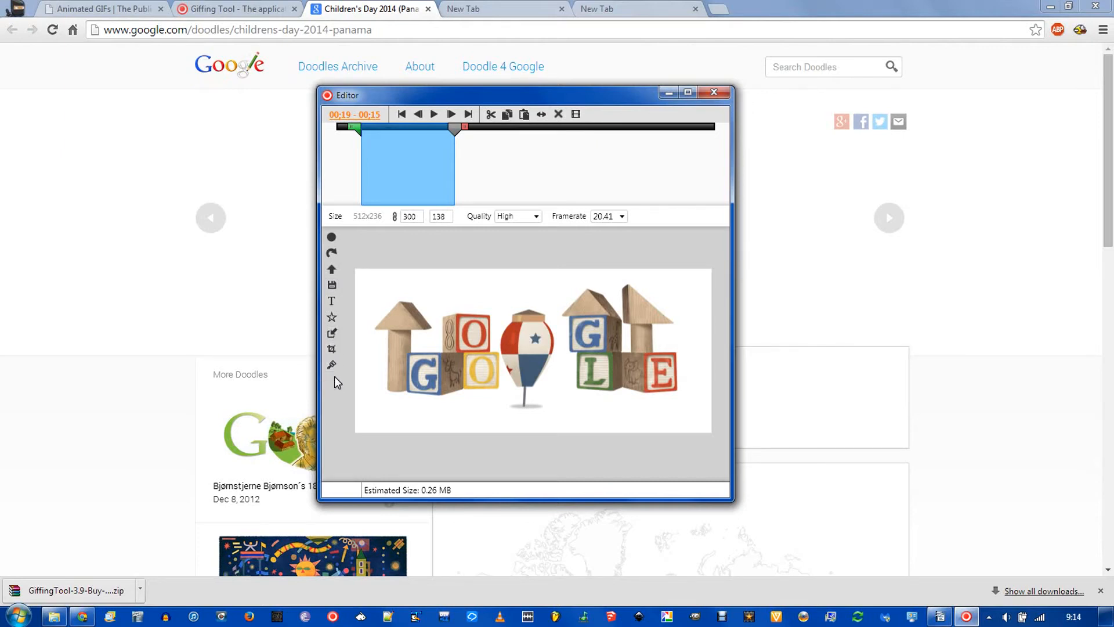
mouse_move(332, 365)
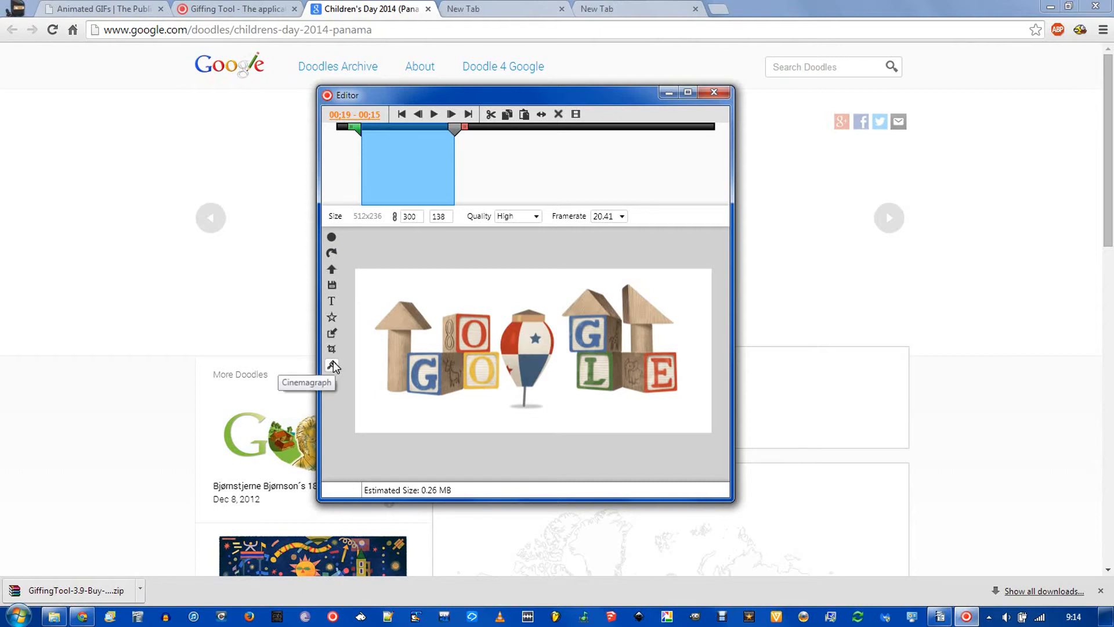
mouse_move(524, 267)
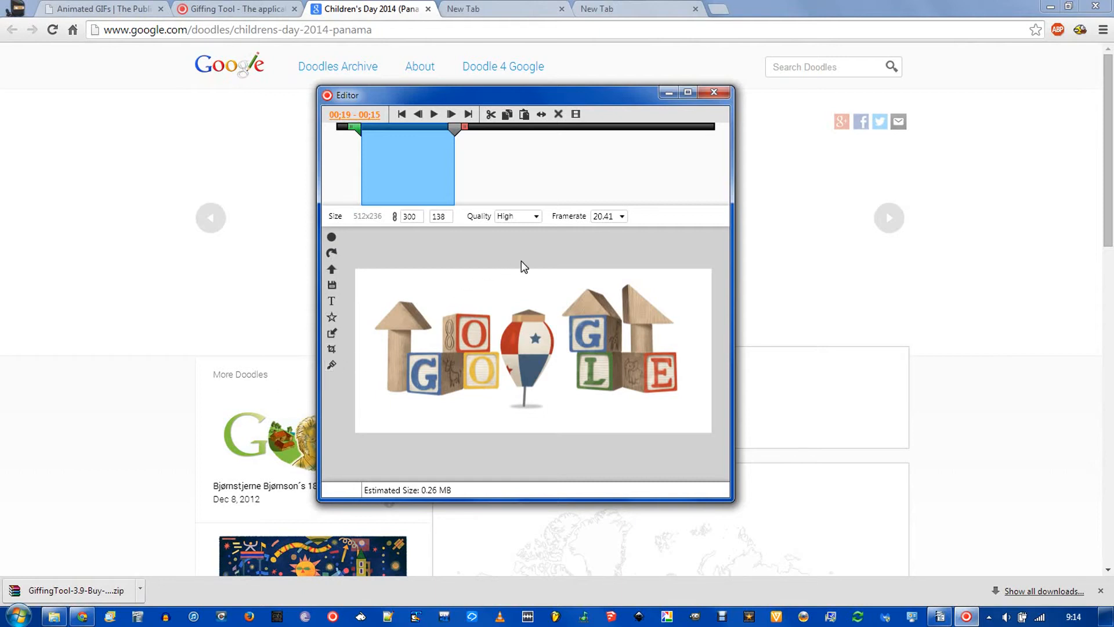
Set Quality to Highest, review the framerate list, and use the original 512x236 size as output
click(535, 216)
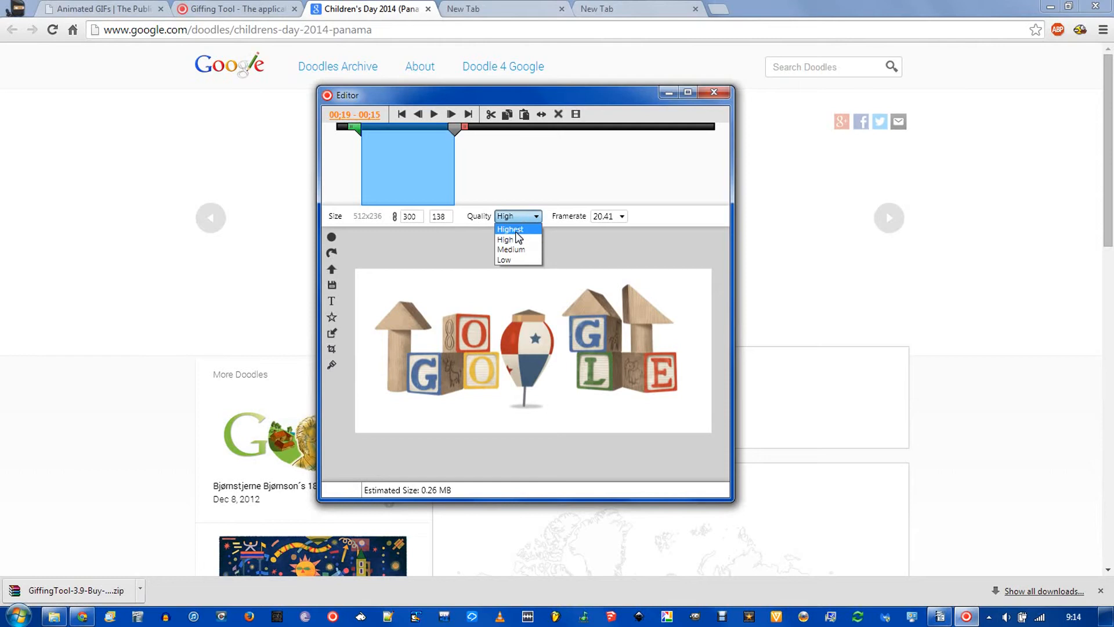
click(510, 229)
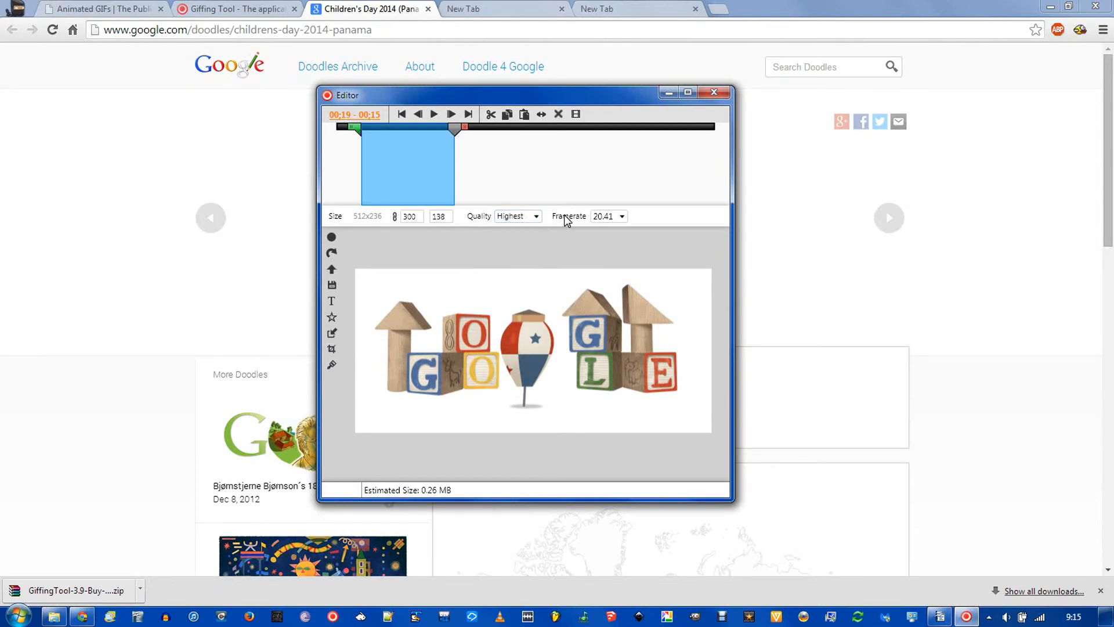
click(604, 216)
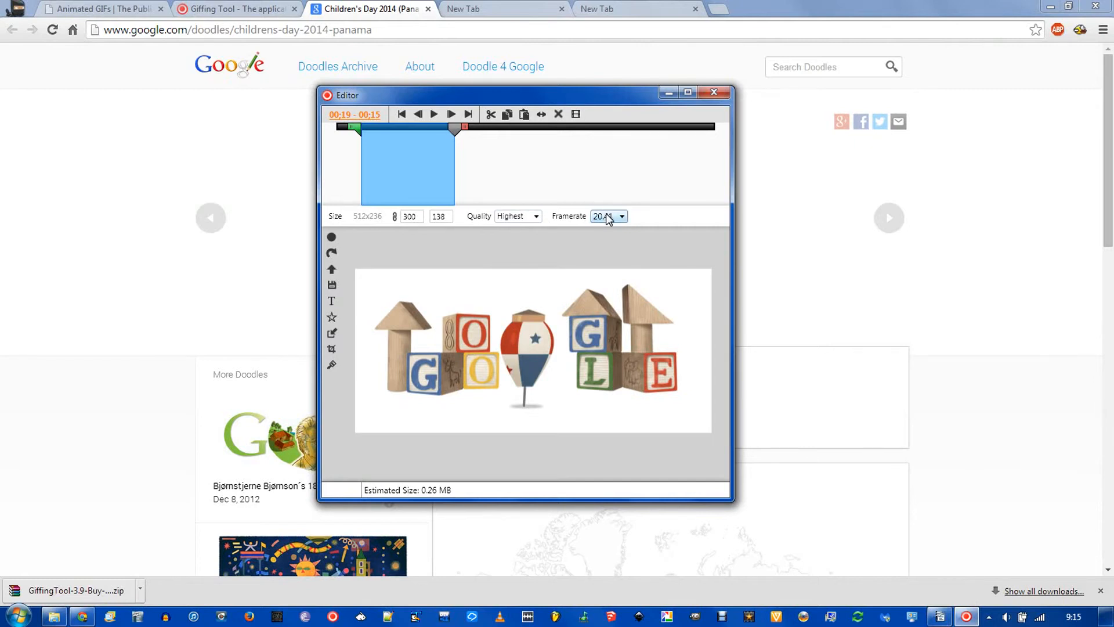
mouse_move(367, 216)
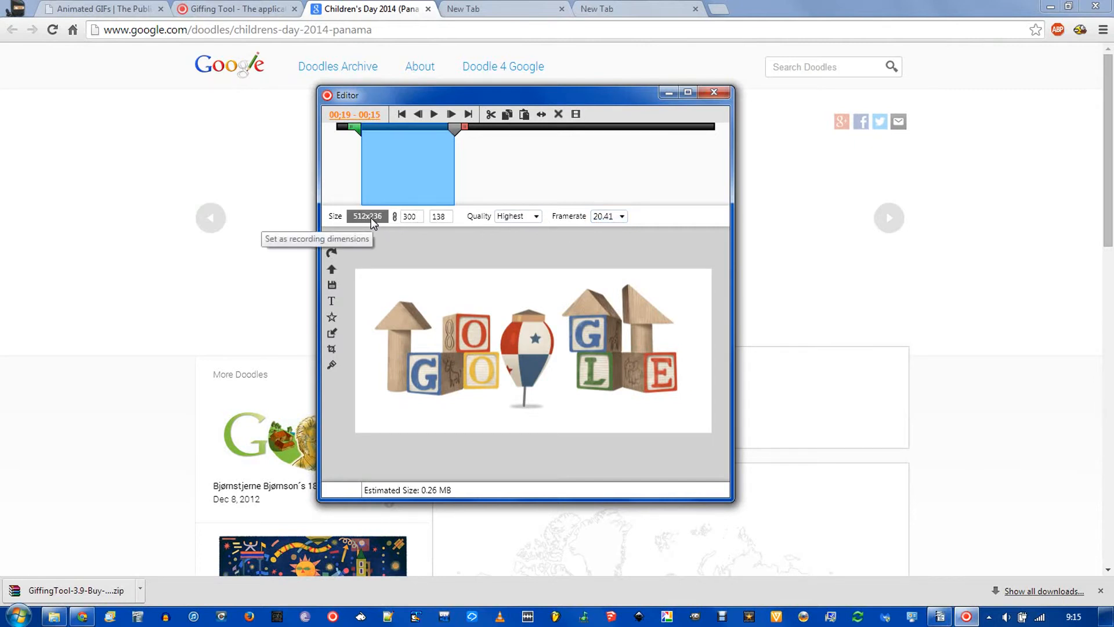
mouse_move(369, 221)
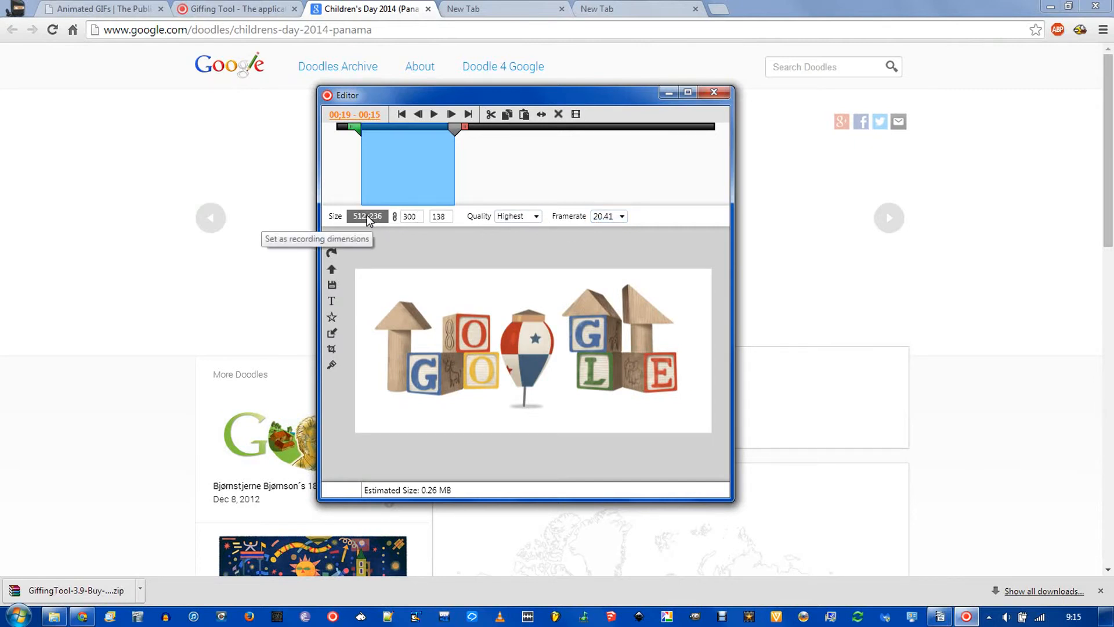
click(408, 216)
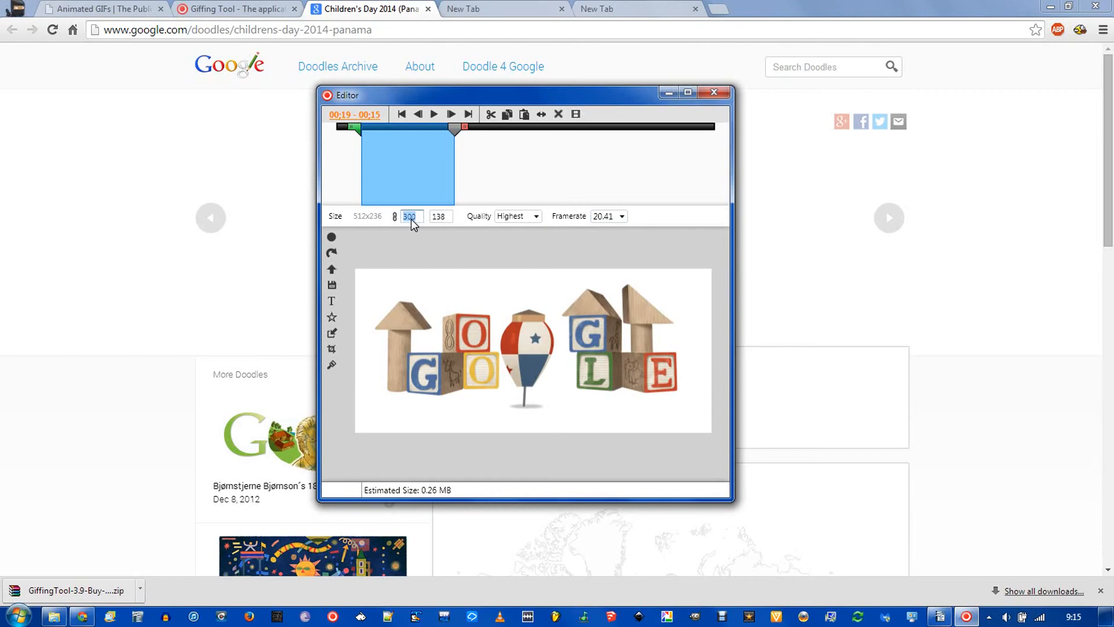
mouse_move(367, 216)
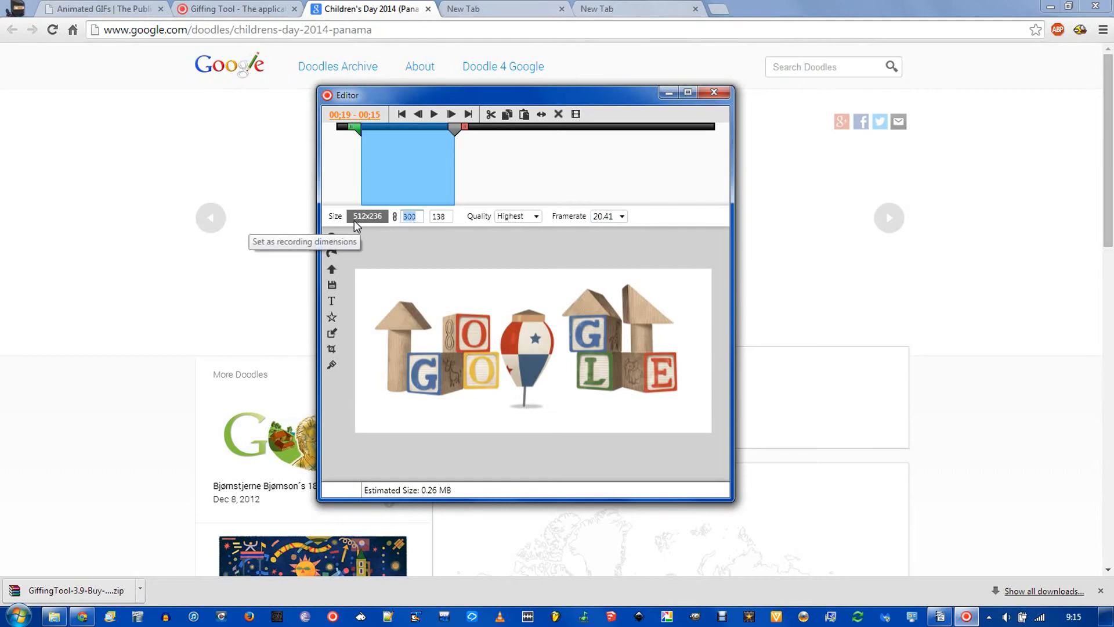
click(331, 286)
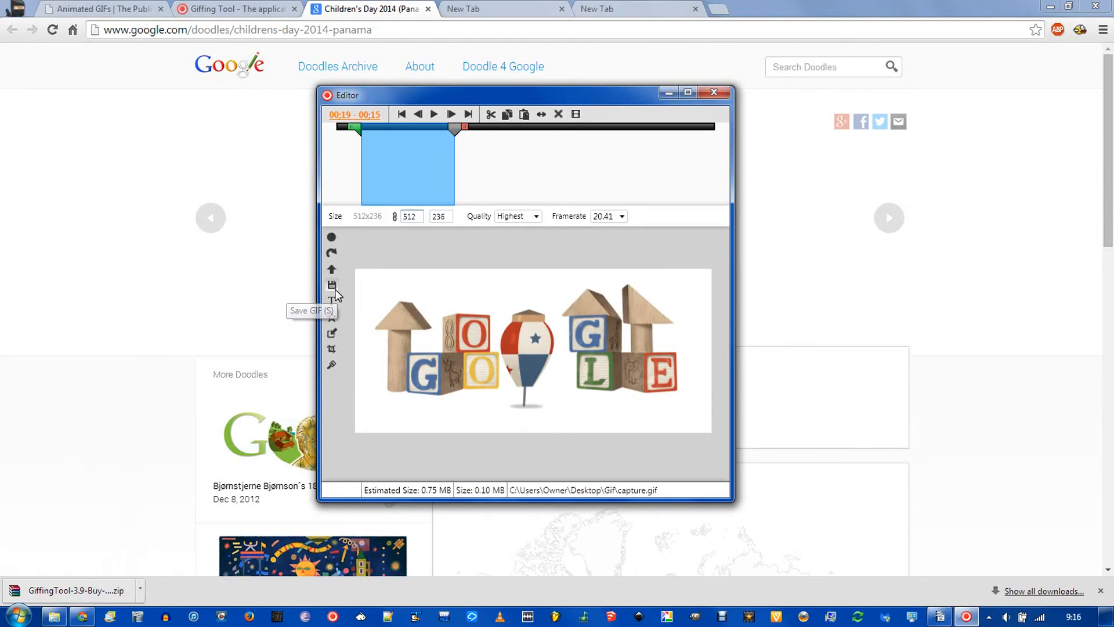
Save the GIF as capture.gif in the Gif folder via Save GIF
click(332, 285)
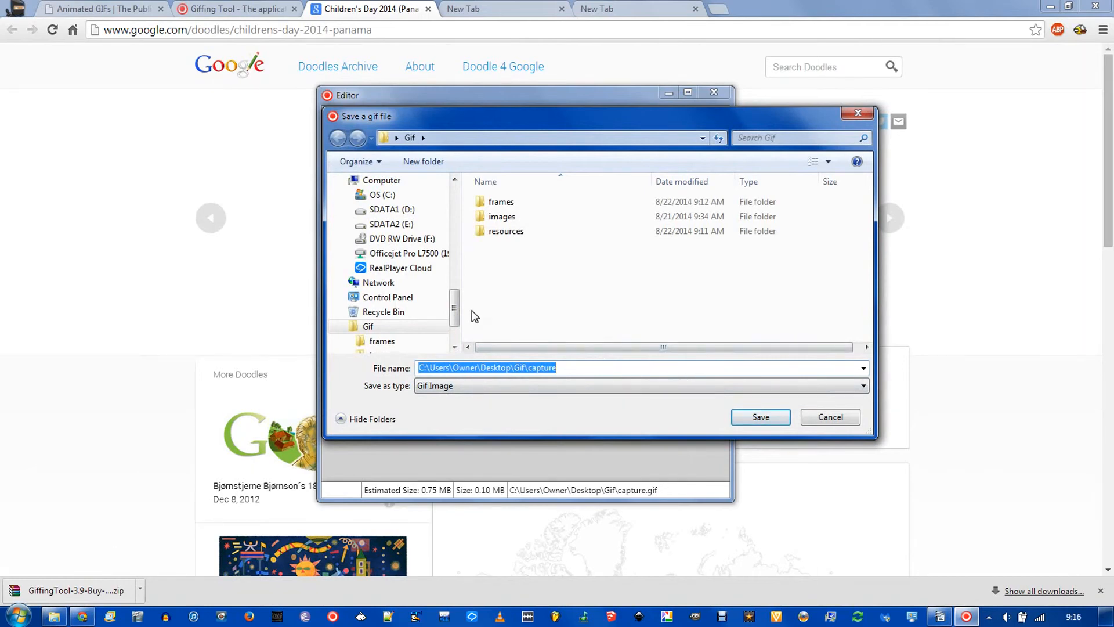
click(759, 417)
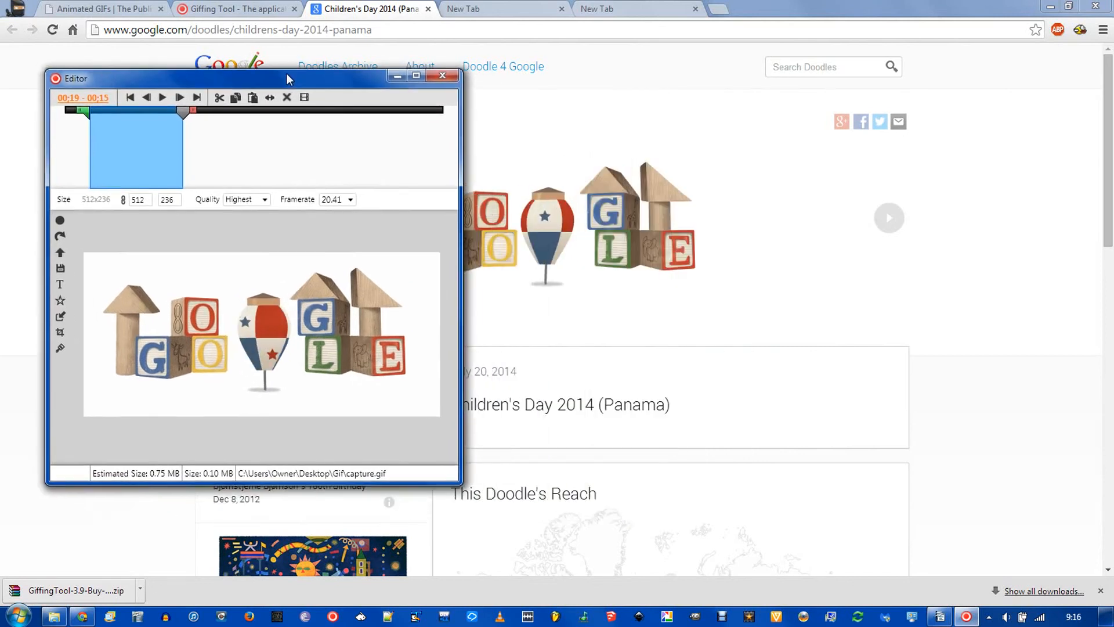
Move the editor aside to view capture.gif playing in Chrome, then browse the Framerate values
drag(288, 77, 283, 75)
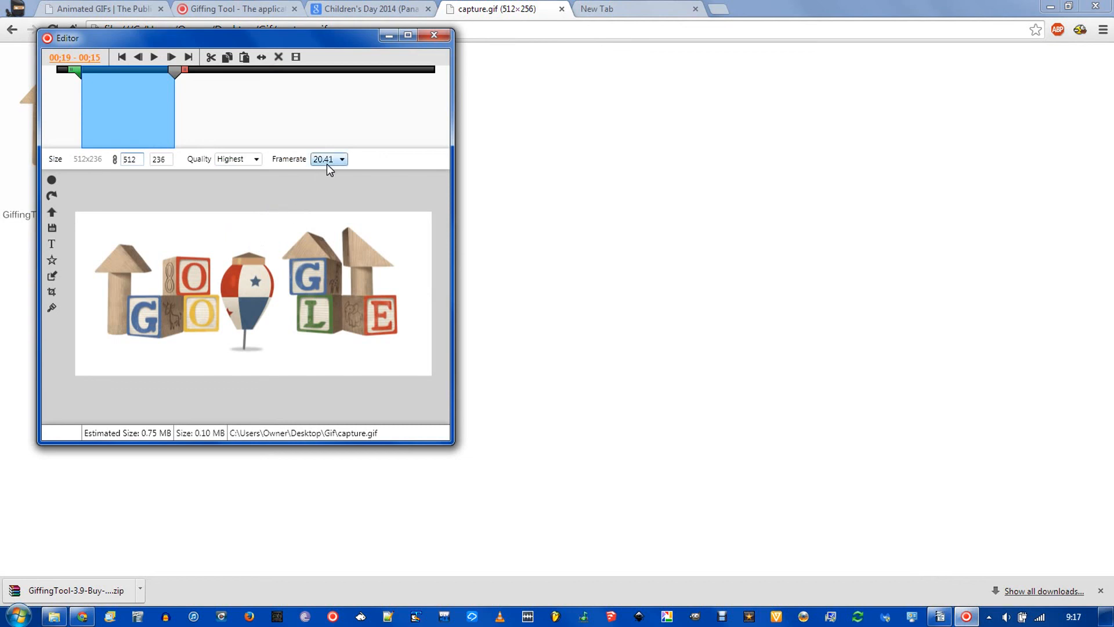
mouse_move(332, 171)
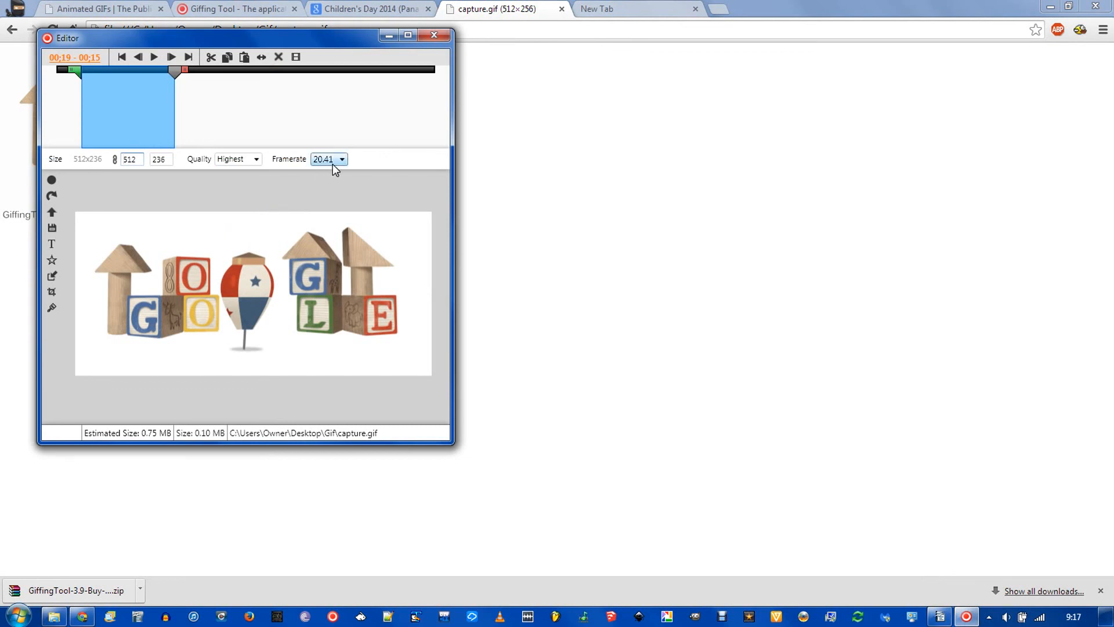
click(341, 159)
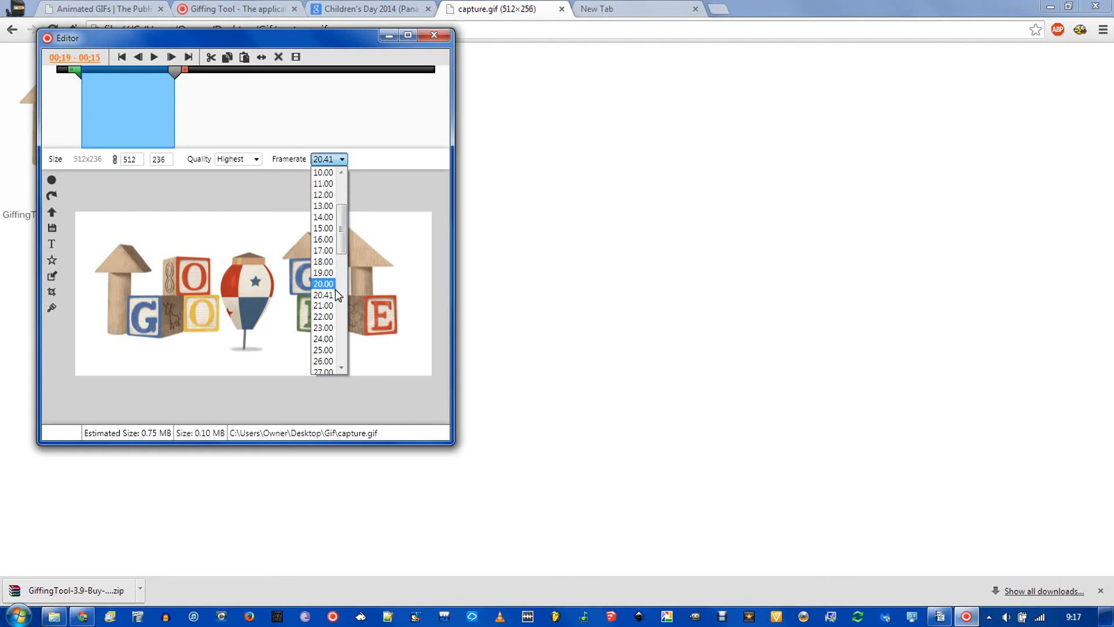
scroll(down, 3)
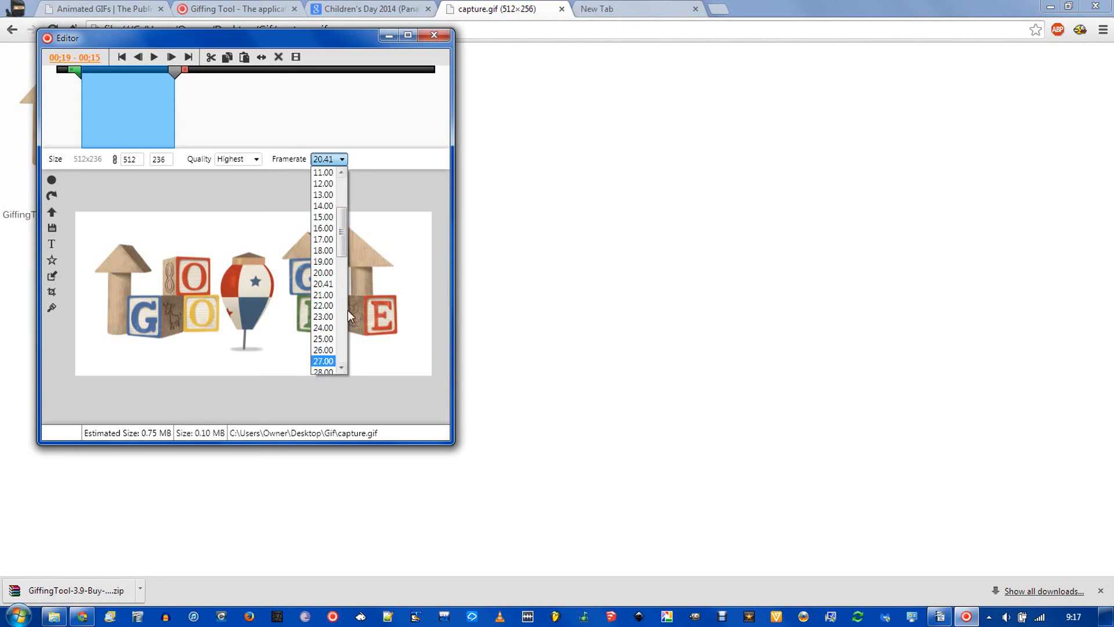